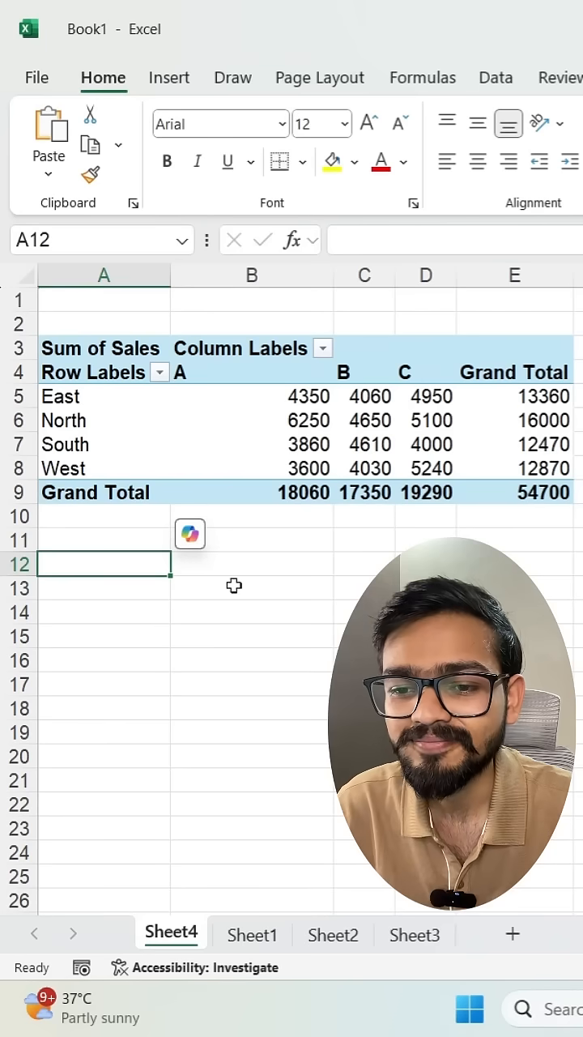
# Begin a plain cell-reference formula in A12 that breaks when the pivot shows dates across columns.
pyautogui.write('=')
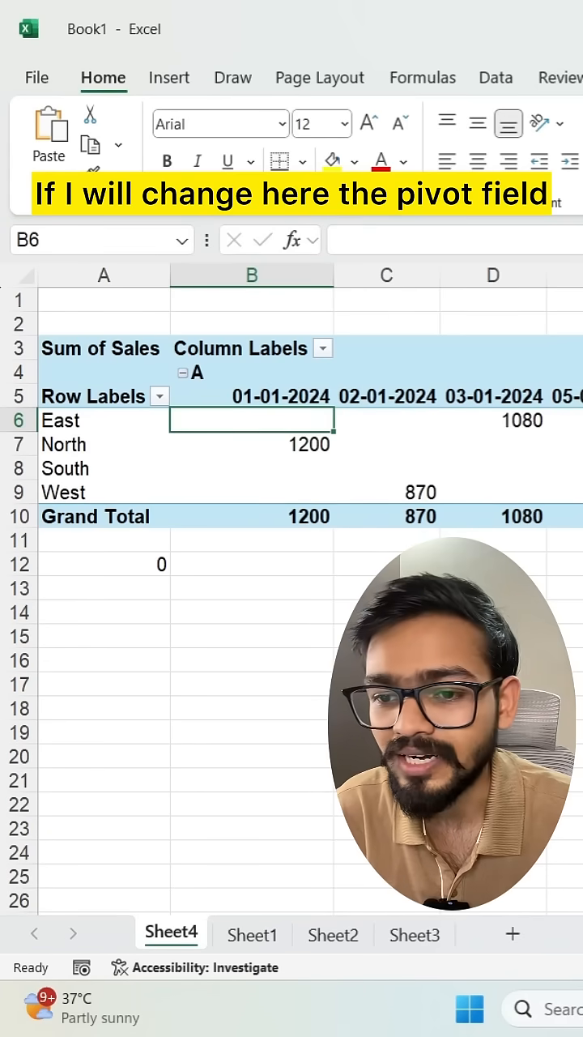
# Select cell A12 to start a new formula after restoring the regions-by-products pivot layout.
pyautogui.click(104, 564)
pyautogui.write('=')
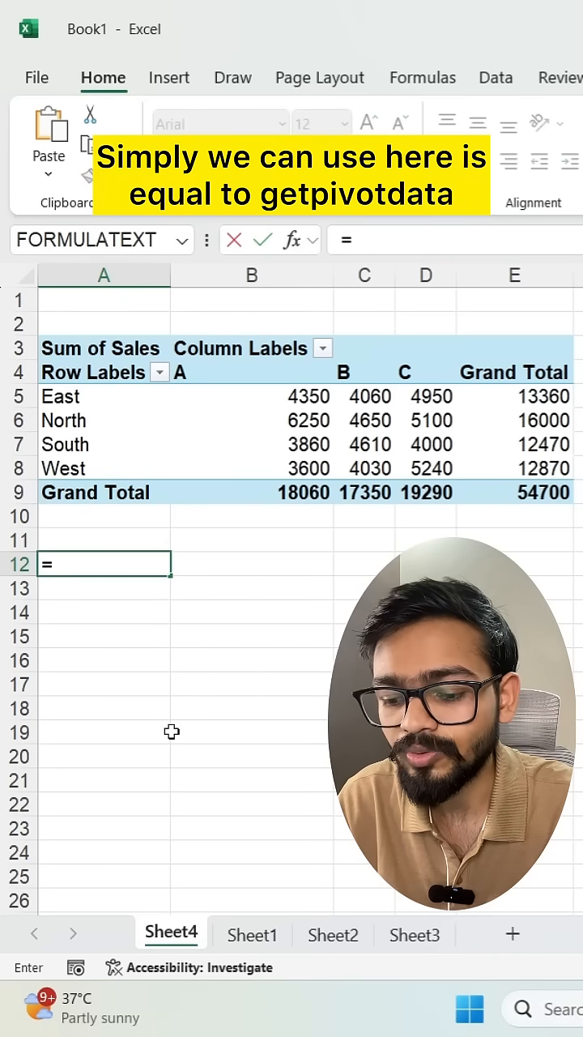
# Enter GETPIVOTDATA("Sales", with A3 as the pivot table reference in A12.
pyautogui.write('GETPIVOTDATA(')
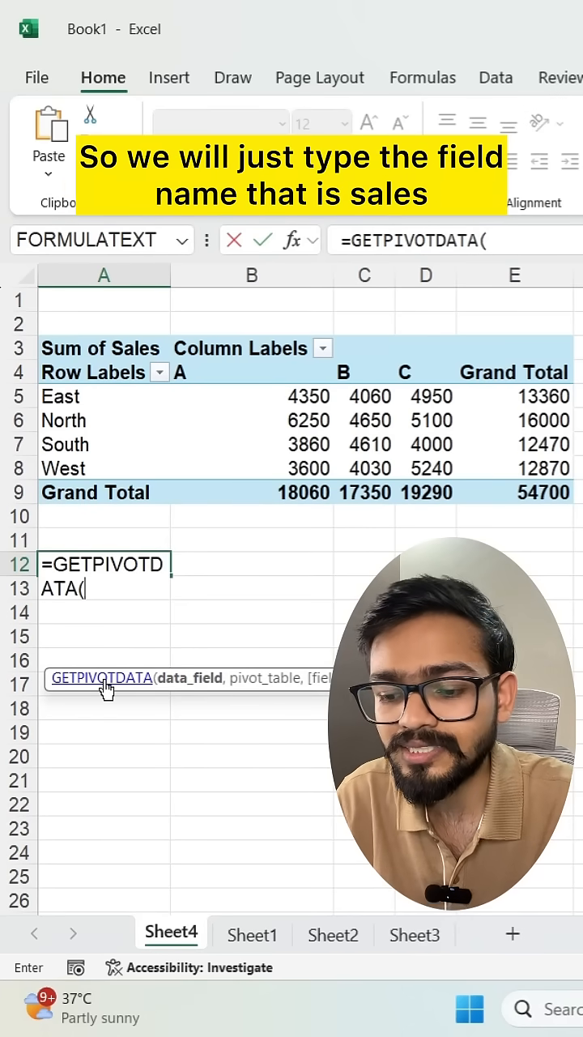
pyautogui.write('"Sales')
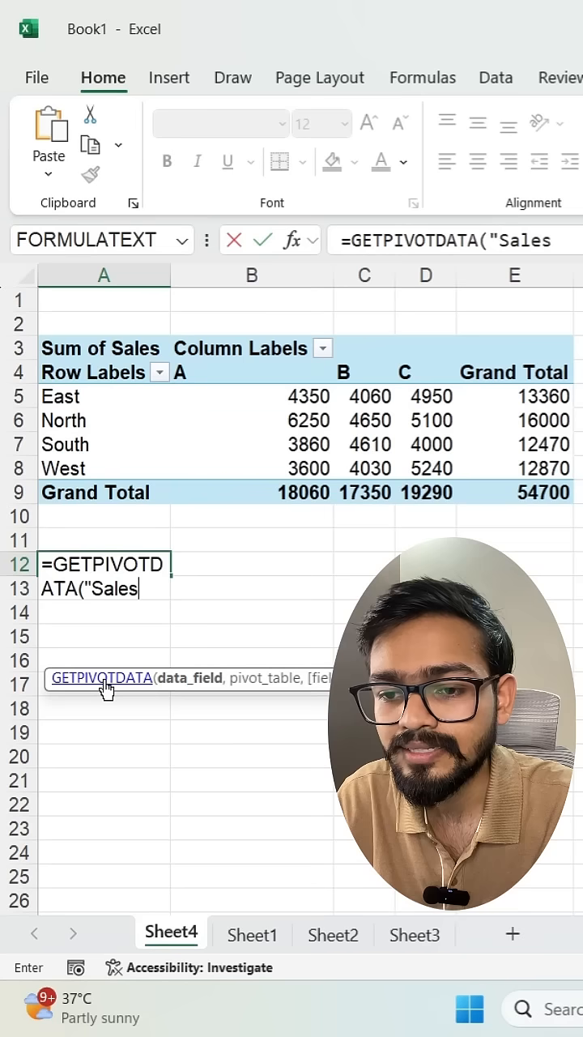
pyautogui.write(',')
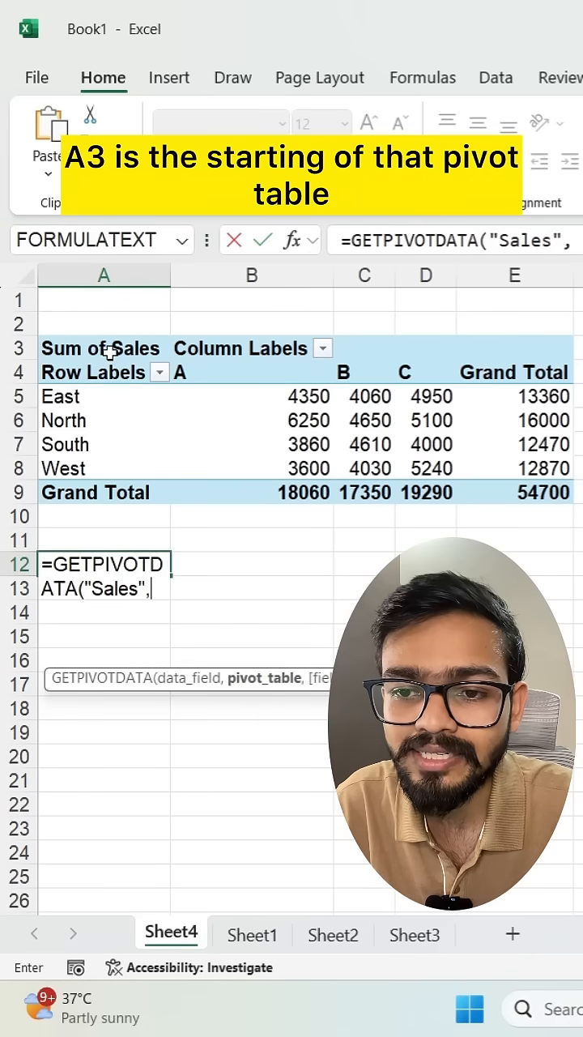
pyautogui.click(103, 349)
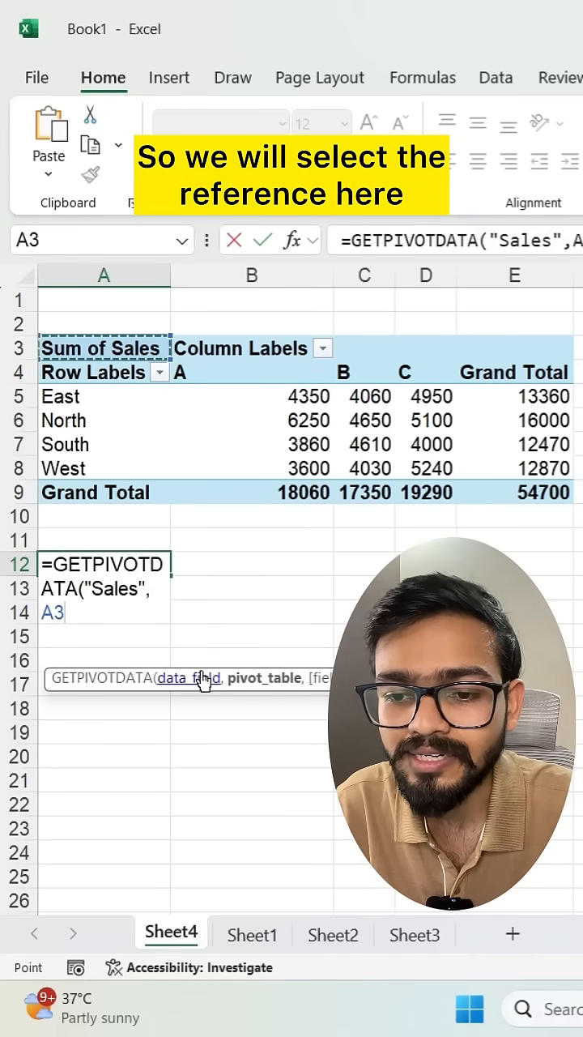
# Complete the formula with "Region","North","Product","A" so A12 returns 6250.
pyautogui.write(',')
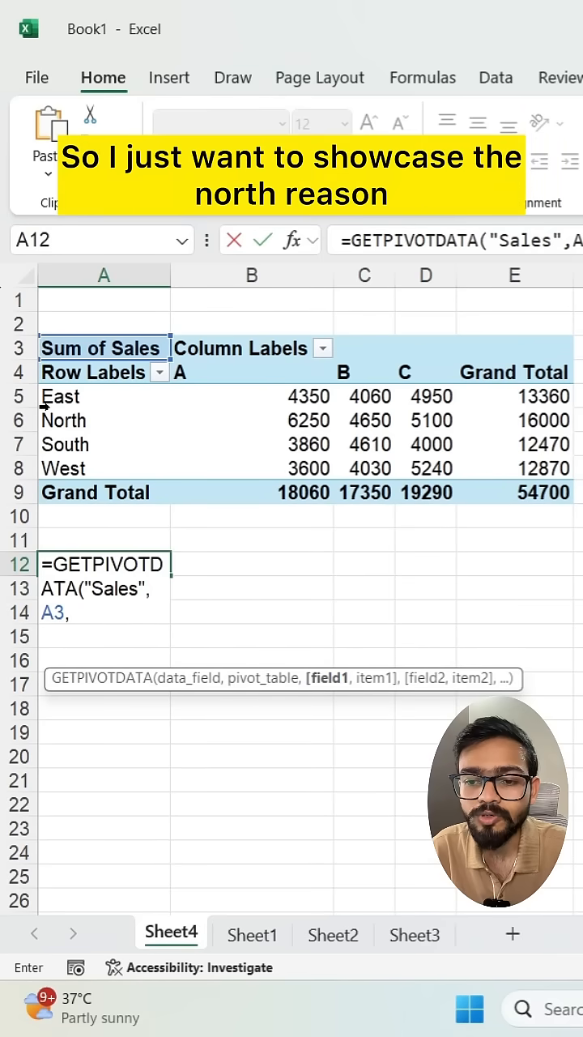
pyautogui.moveTo(84, 421)
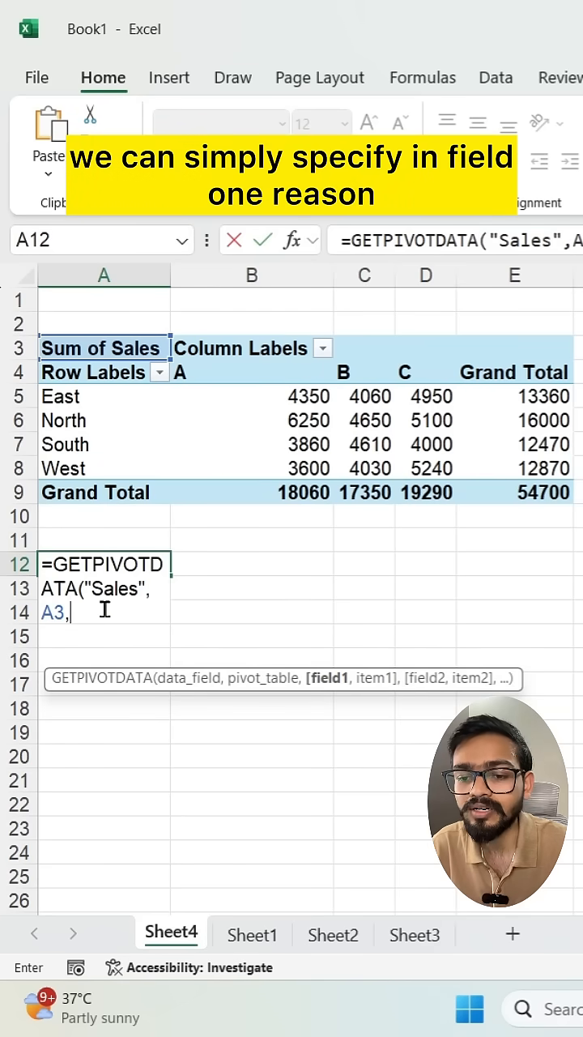
pyautogui.write('"Region",')
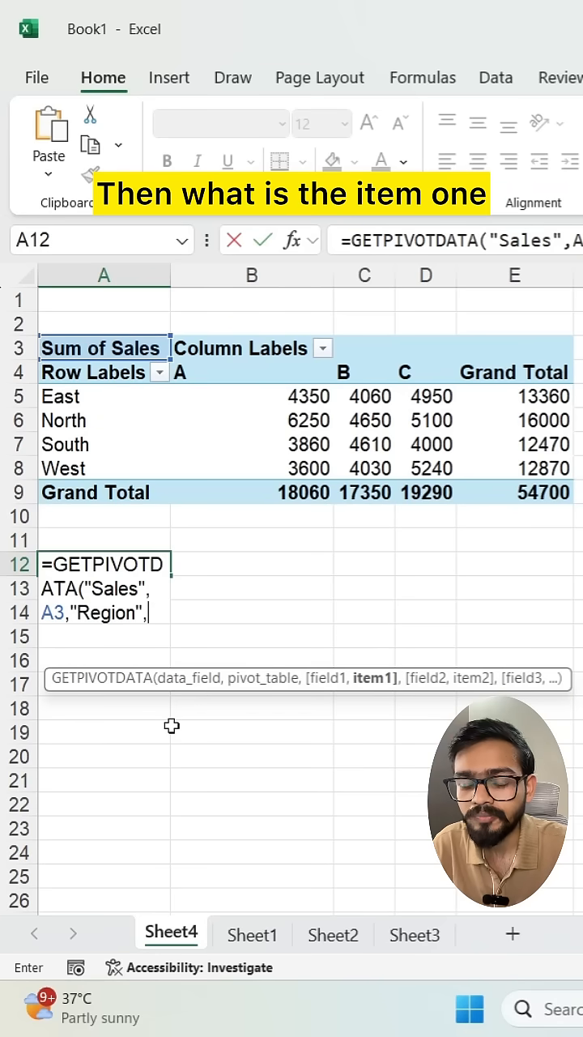
pyautogui.write('"North",')
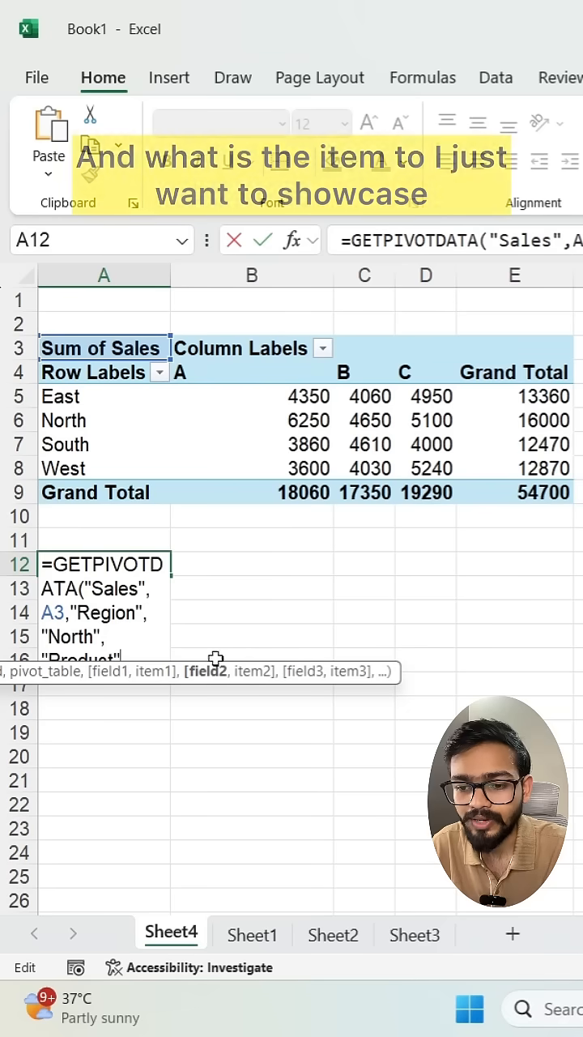
pyautogui.write('"Product"')
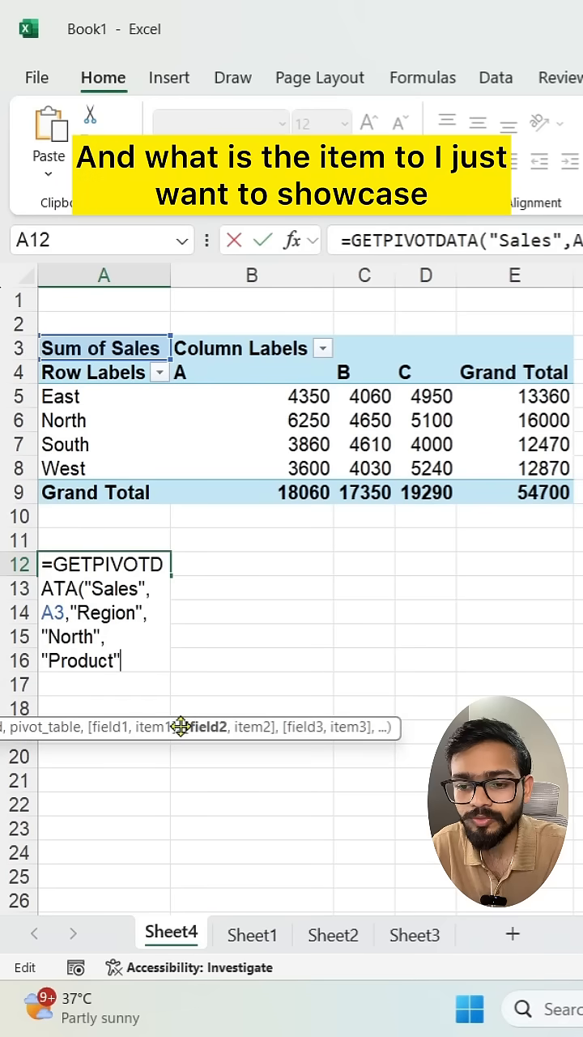
pyautogui.write(',"')
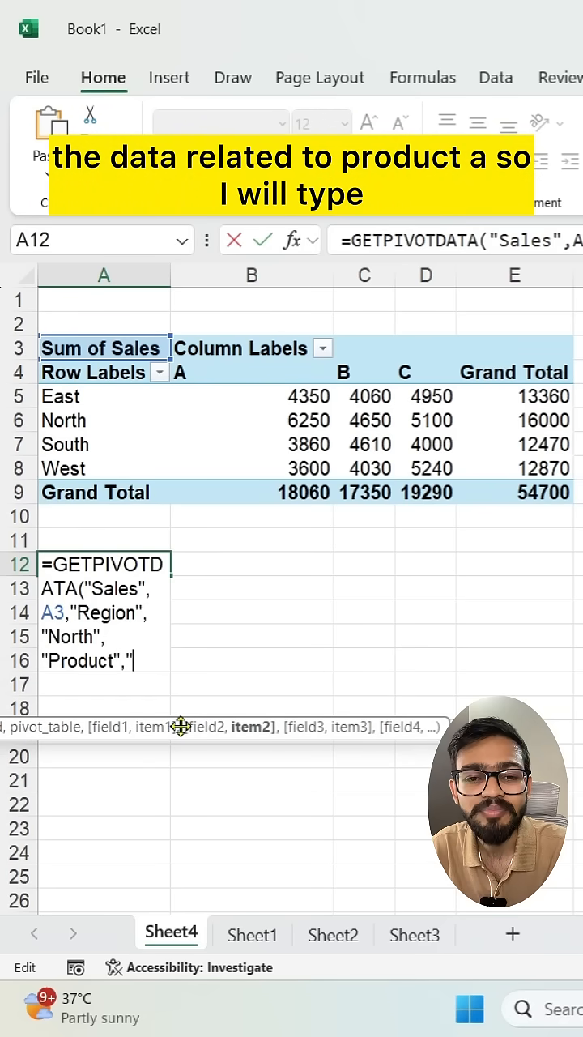
pyautogui.write('A"')
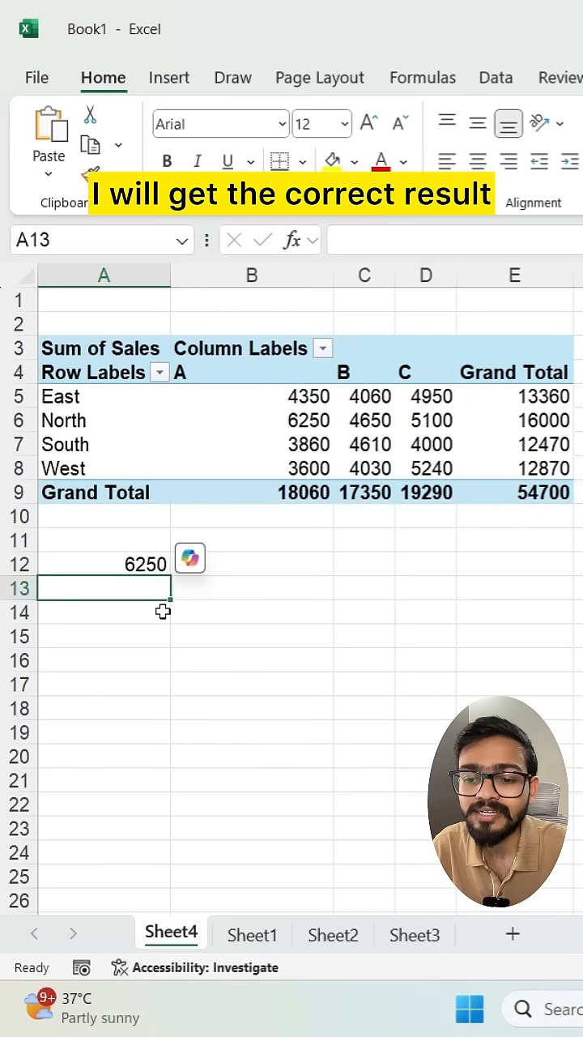
# Verify A12 still returns 6250, matching North's Product A, after the pivot shows dates across columns.
pyautogui.click(104, 563)
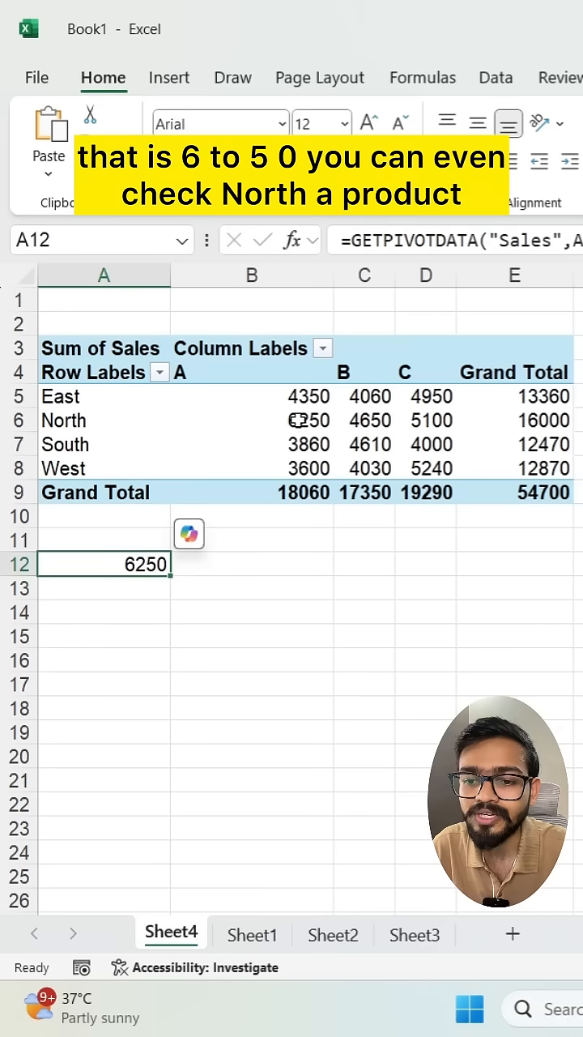
pyautogui.click(252, 419)
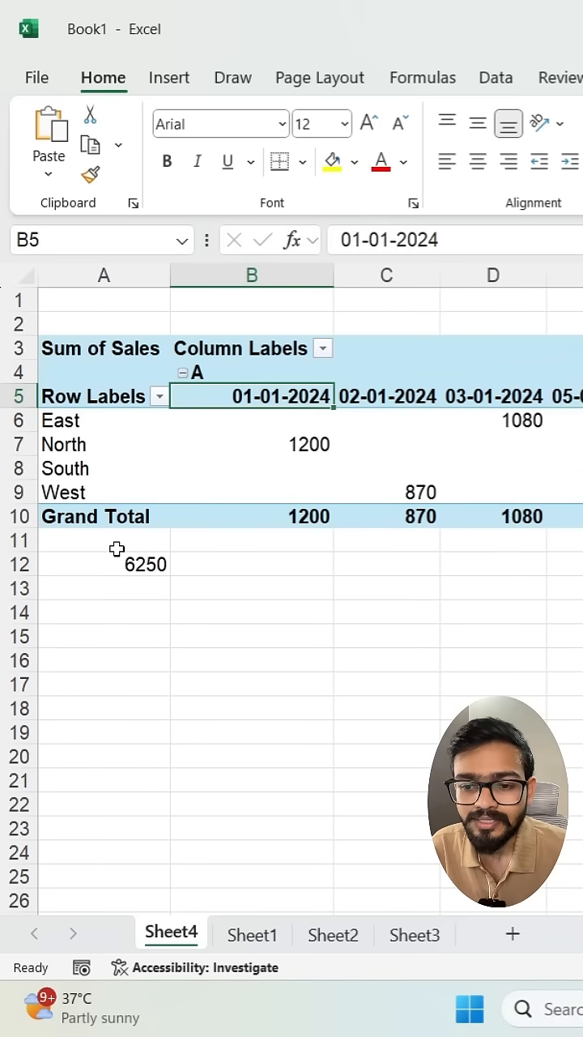
pyautogui.click(103, 564)
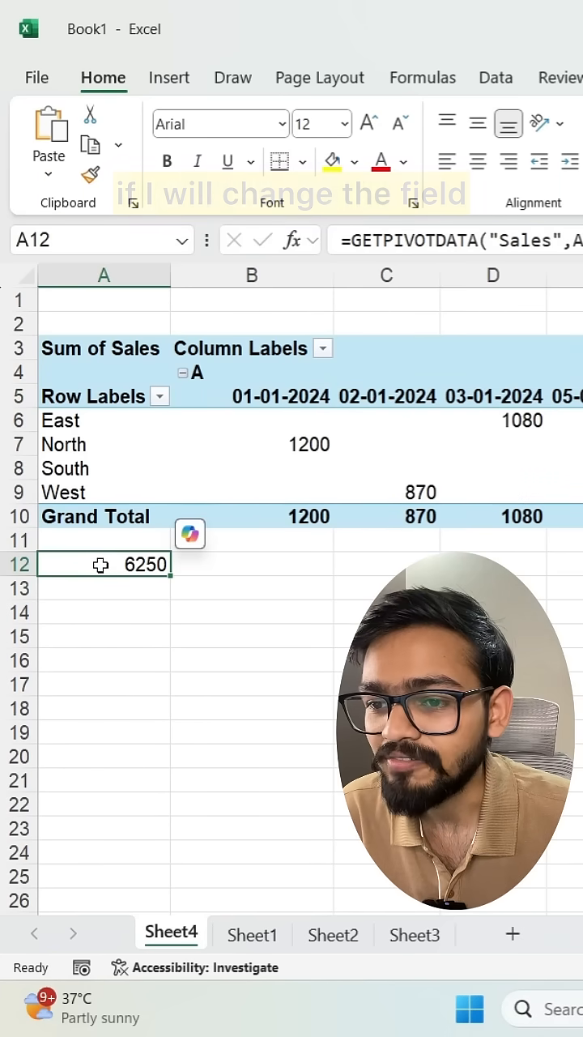